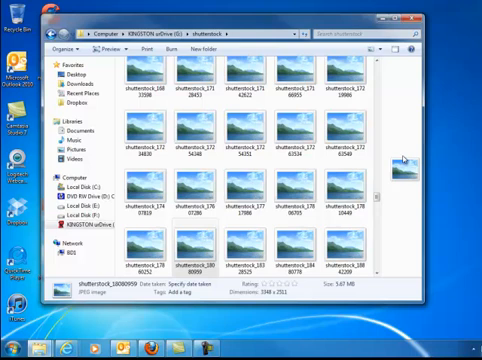
{"action": "mouse_move", "coordinate": [398, 160]}
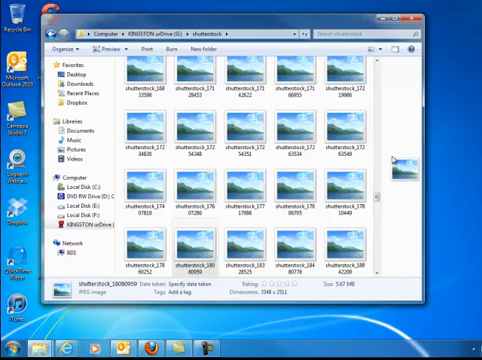
{"action": "mouse_move", "coordinate": [394, 158]}
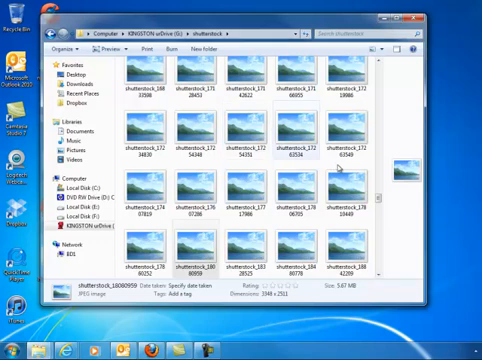
{"action": "mouse_move", "coordinate": [251, 185]}
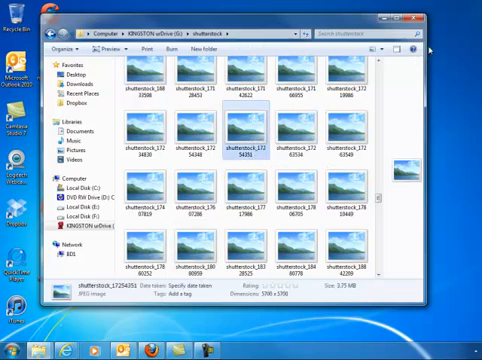
Step: Open a photo from the folder, then open the System page in Control Panel
{"action": "double_click", "coordinate": [235, 139]}
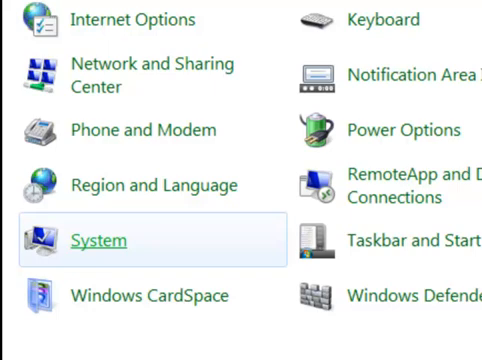
{"action": "left_click", "coordinate": [97, 240]}
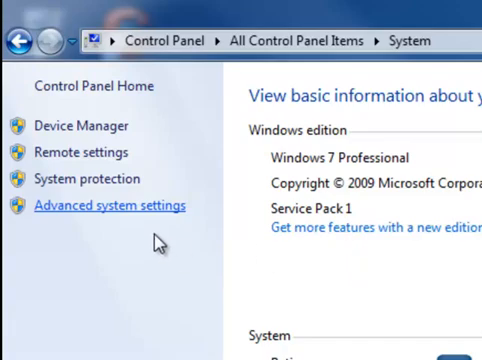
Step: Open Advanced system settings to reach the System Properties Advanced tab
{"action": "left_click", "coordinate": [113, 206]}
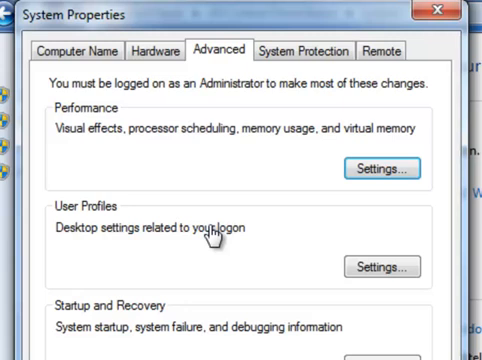
{"action": "mouse_move", "coordinate": [244, 155]}
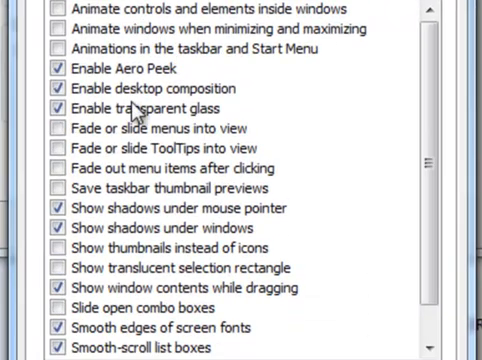
{"action": "mouse_move", "coordinate": [160, 252]}
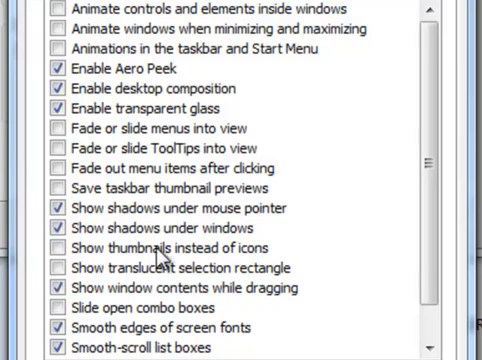